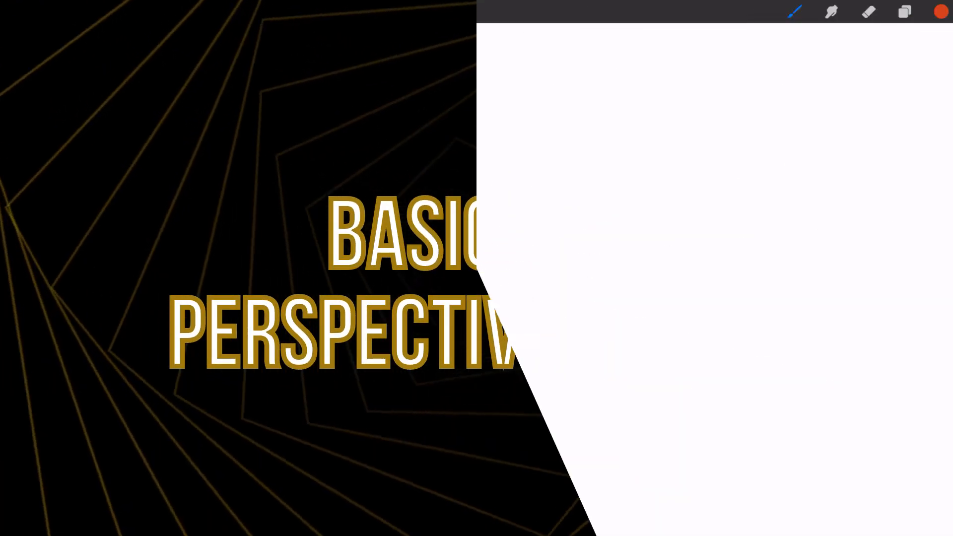
Bring up the Actions menu showing the Share export formats
click(118, 11)
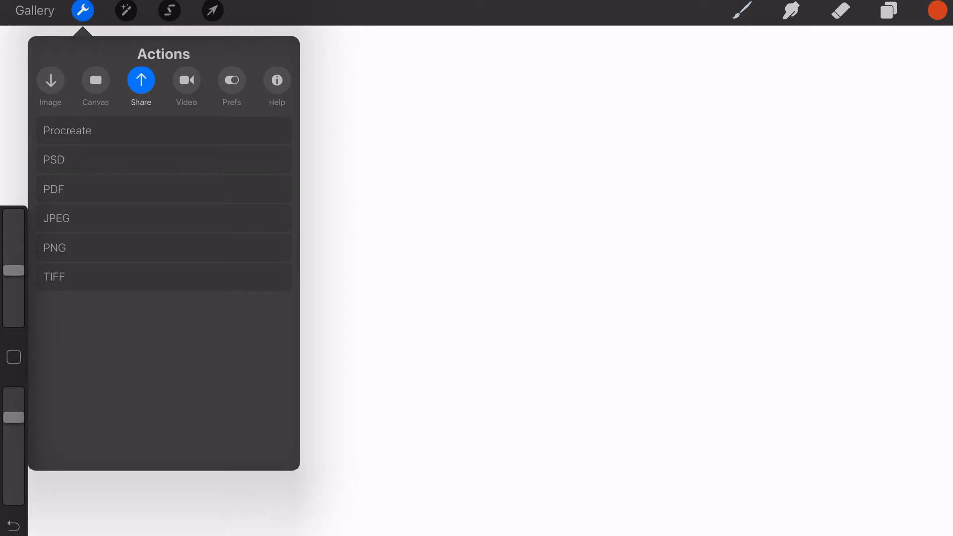
Switch on the Perspective guide under Canvas and enter its editing screen
click(96, 79)
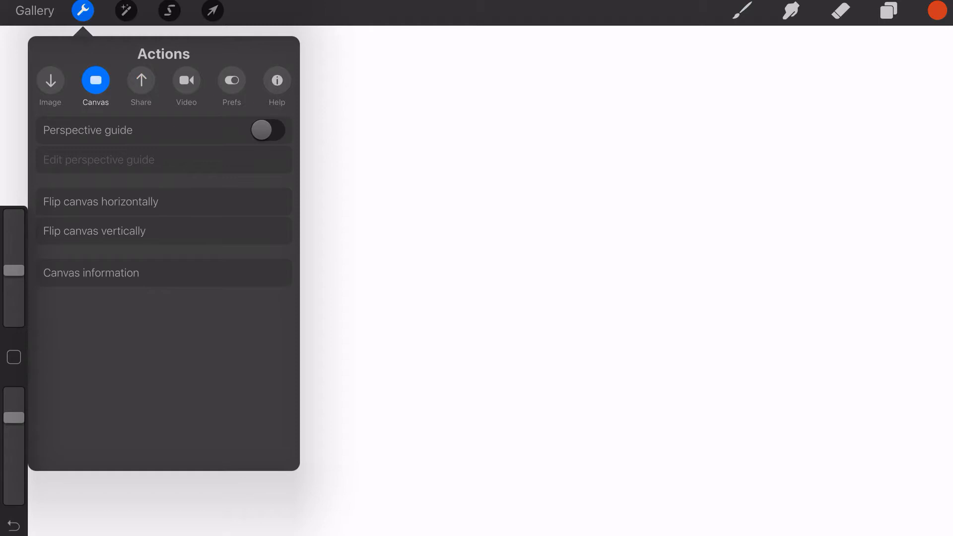
click(267, 130)
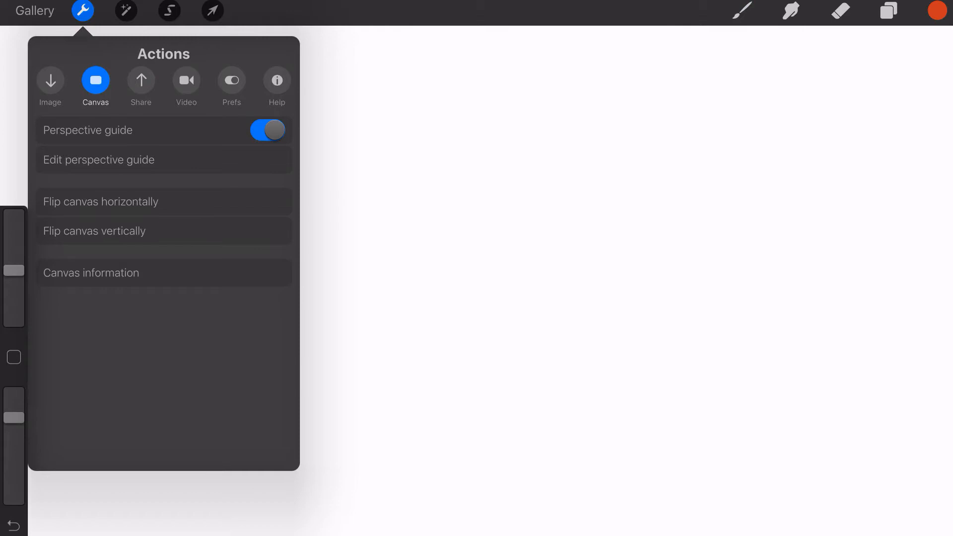
click(98, 159)
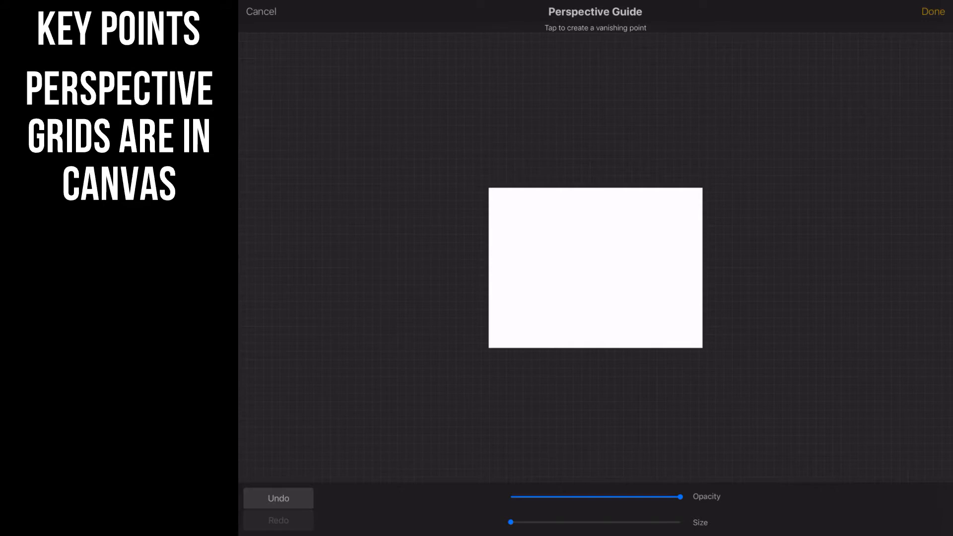
Place a vanishing point at the canvas centre with full-opacity, maximum-thickness guide lines
click(596, 264)
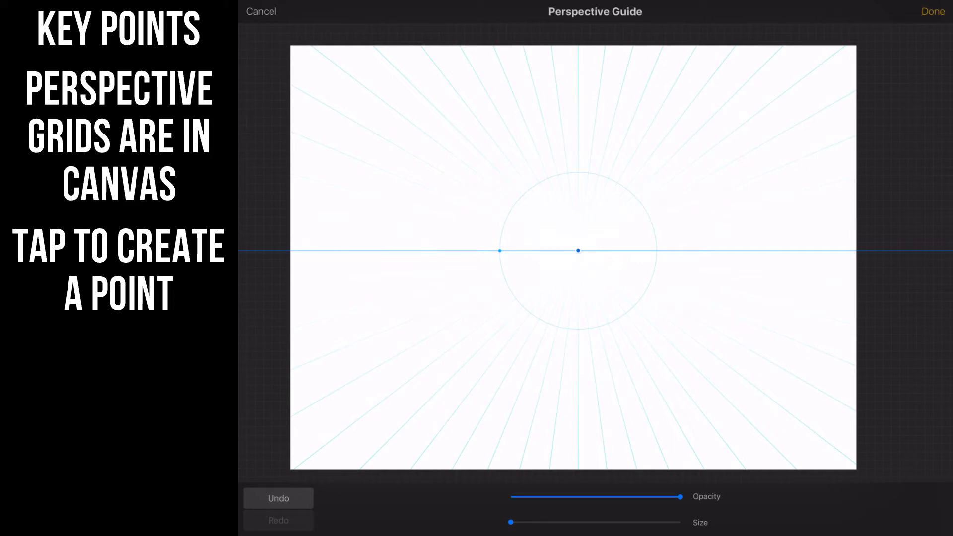
drag(681, 497, 566, 496)
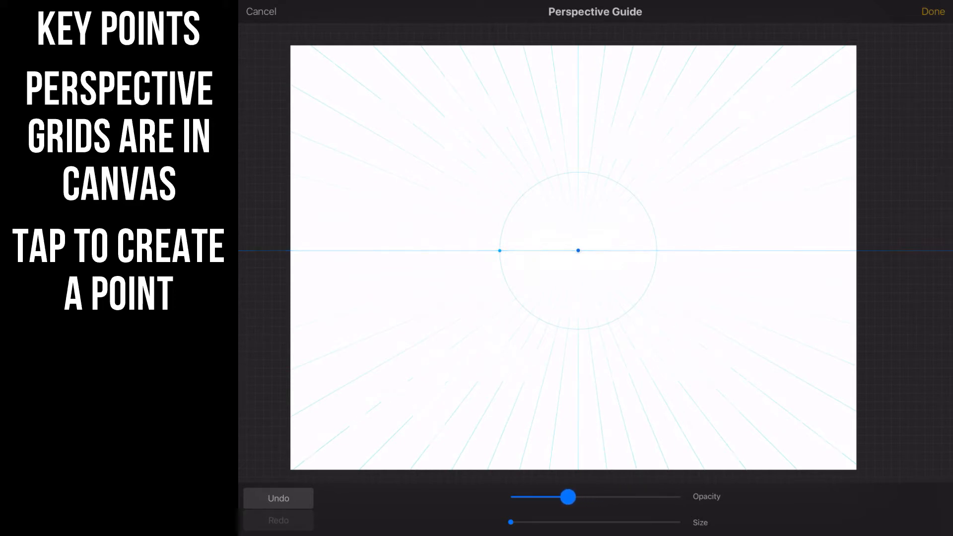
drag(567, 496, 598, 496)
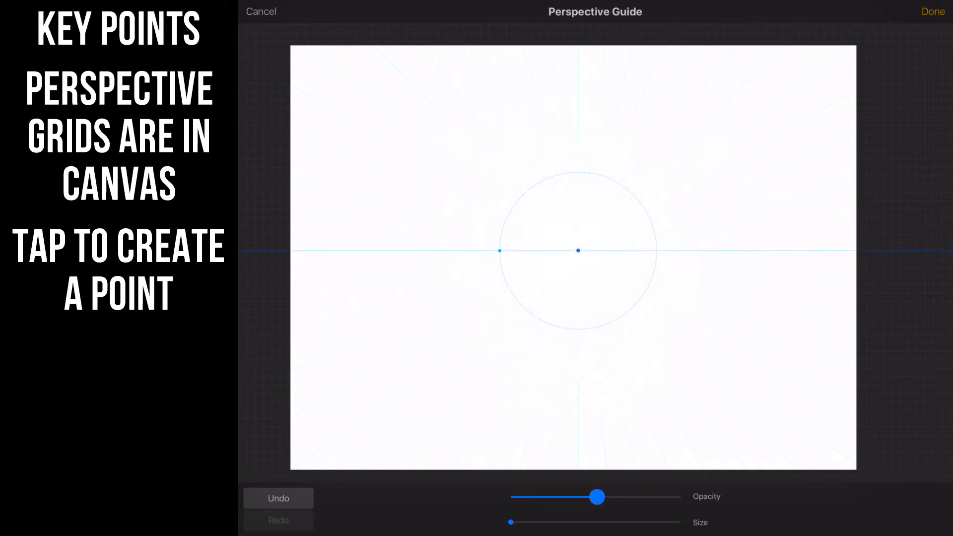
drag(598, 496, 679, 496)
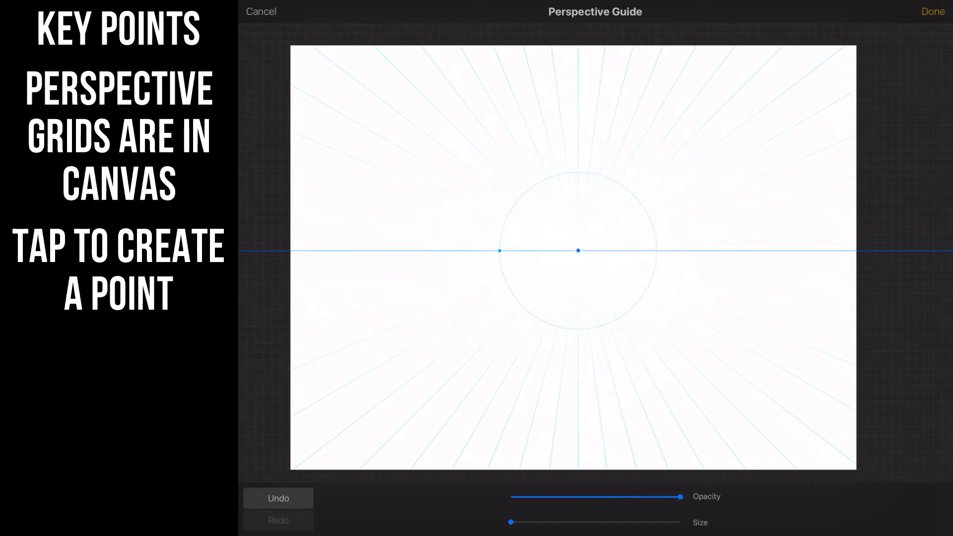
drag(510, 522, 650, 522)
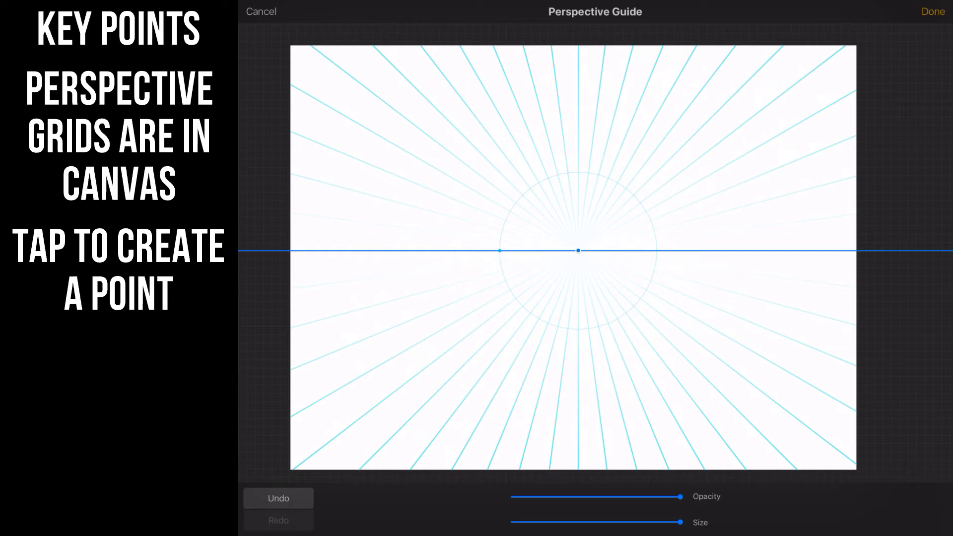
Move the vanishing point to the top-left and back near centre, leaving the horizon slightly tilted
drag(578, 251, 459, 194)
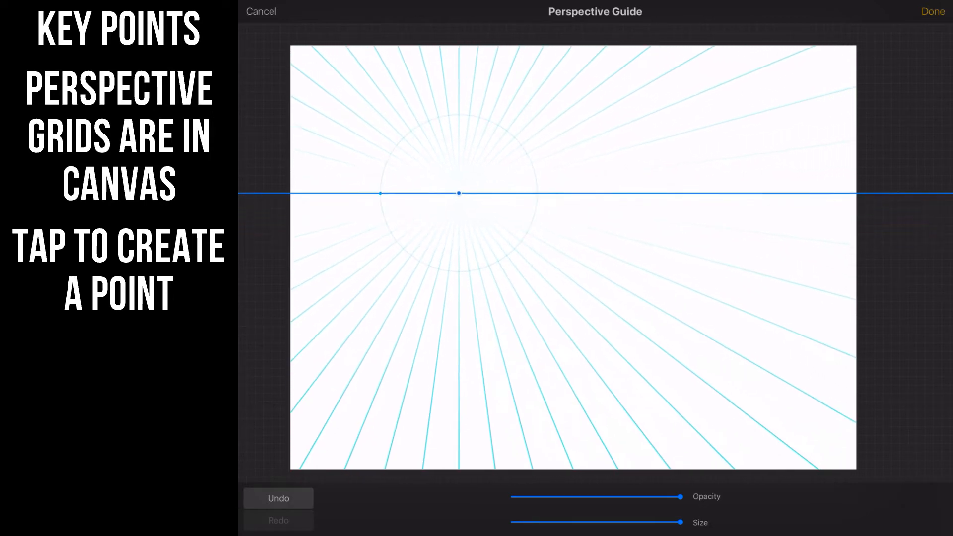
drag(459, 193, 302, 54)
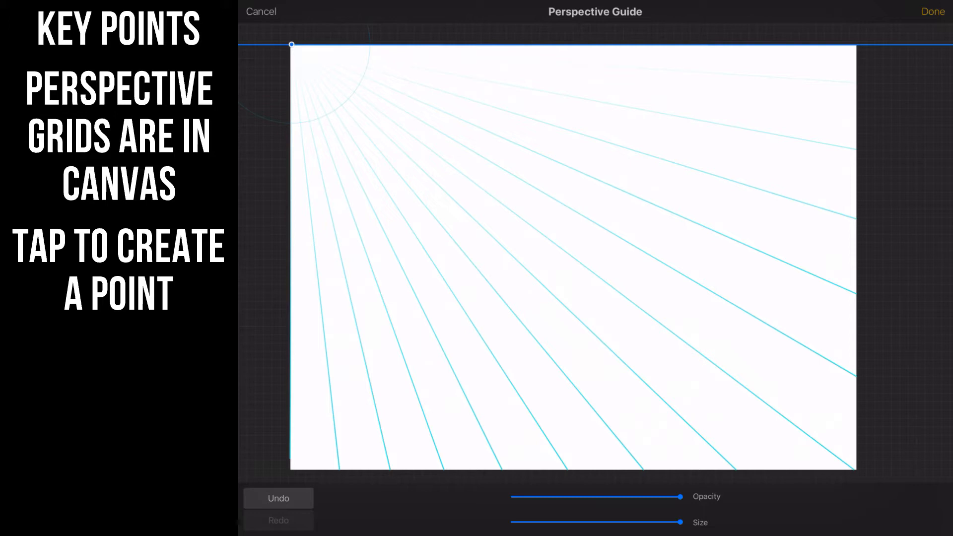
drag(291, 44, 340, 99)
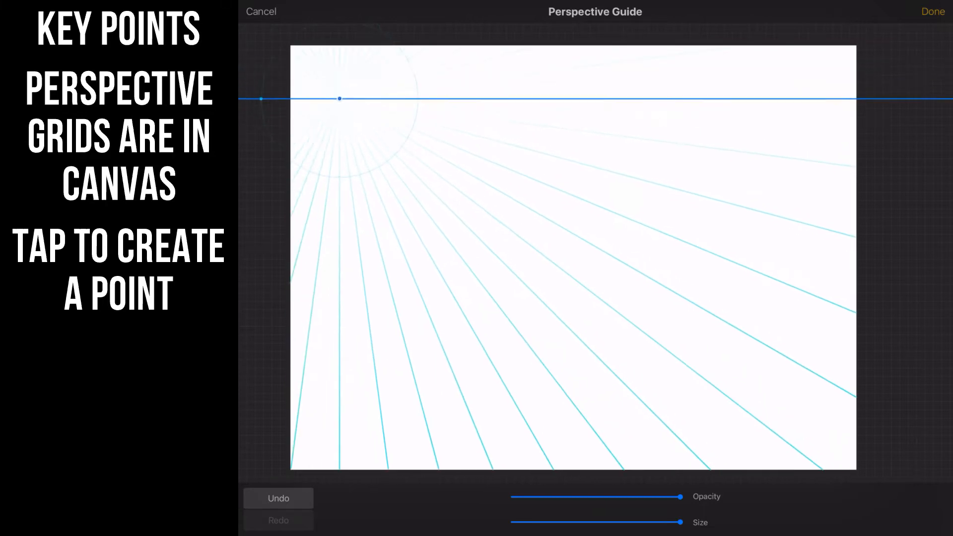
drag(340, 98, 598, 263)
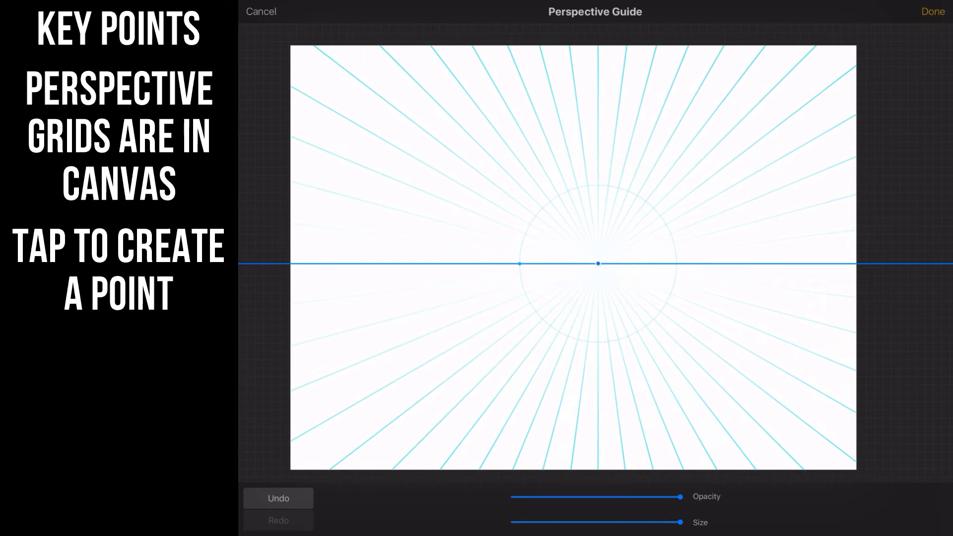
drag(597, 263, 564, 253)
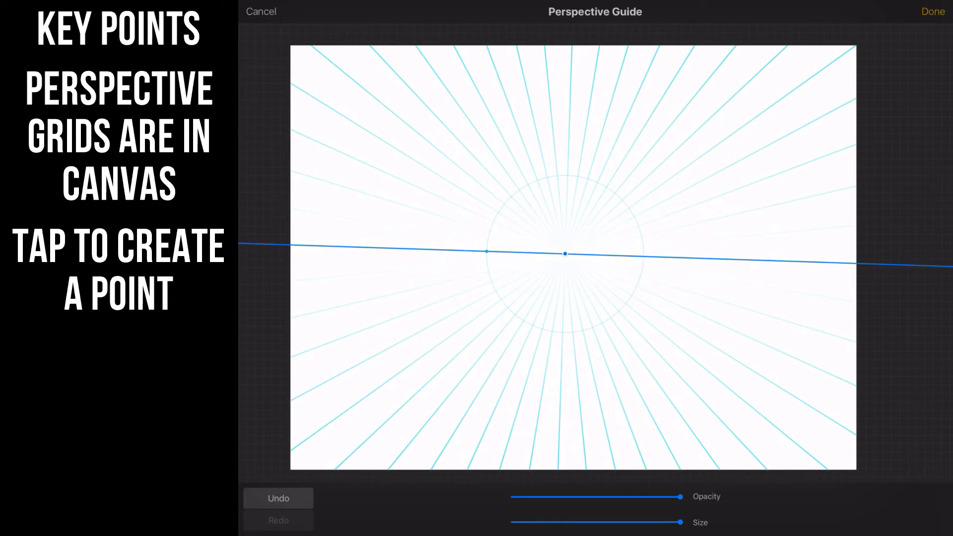
Add a second vanishing point on the right edge and move the first to the left edge, levelling the horizon
click(787, 264)
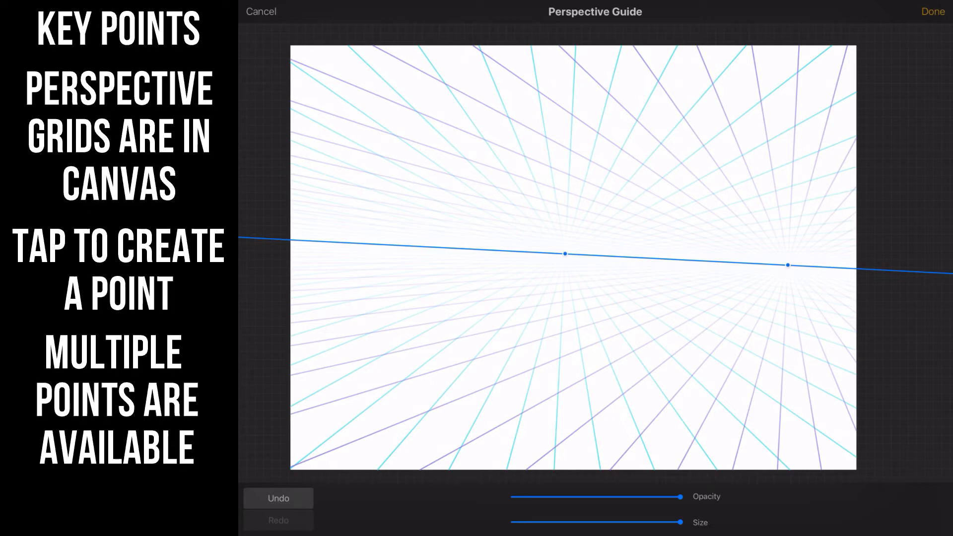
drag(788, 264, 810, 263)
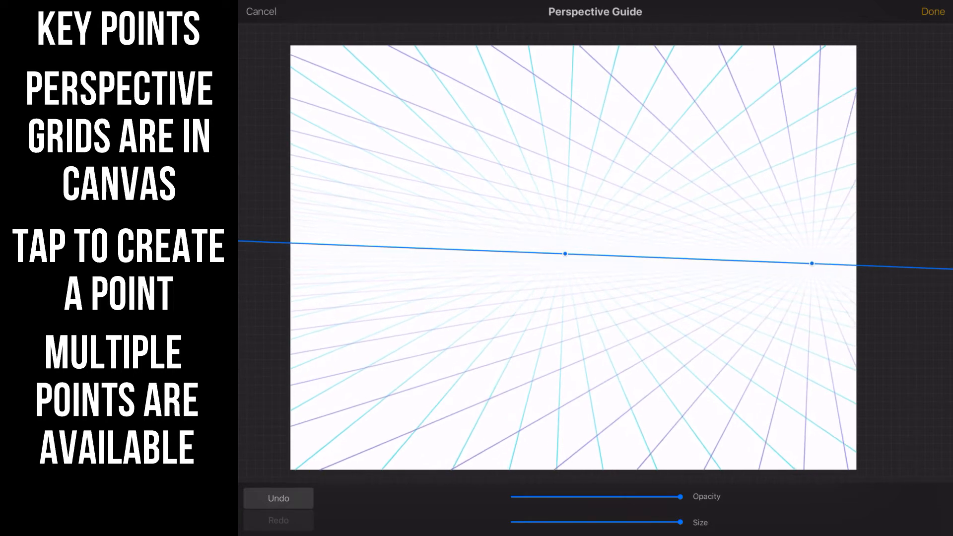
drag(811, 263, 853, 262)
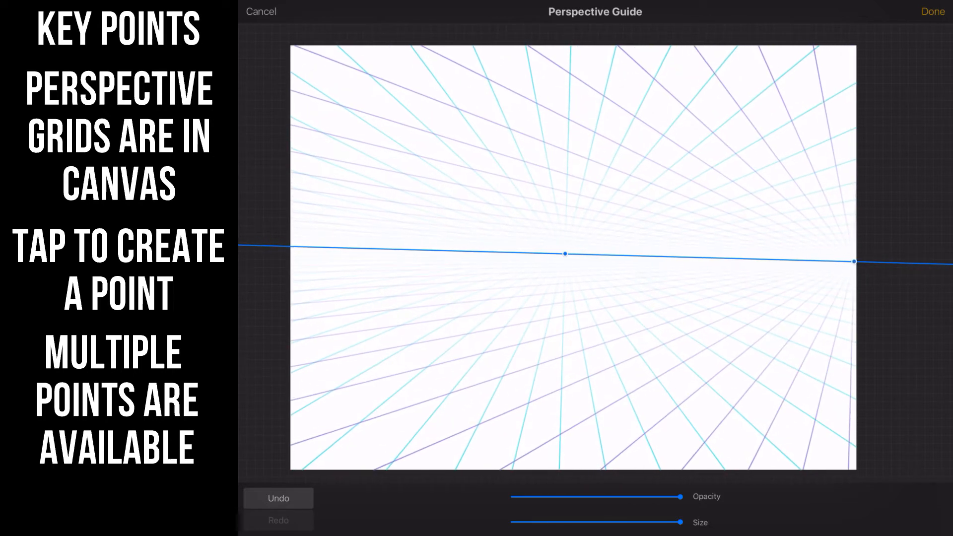
click(564, 253)
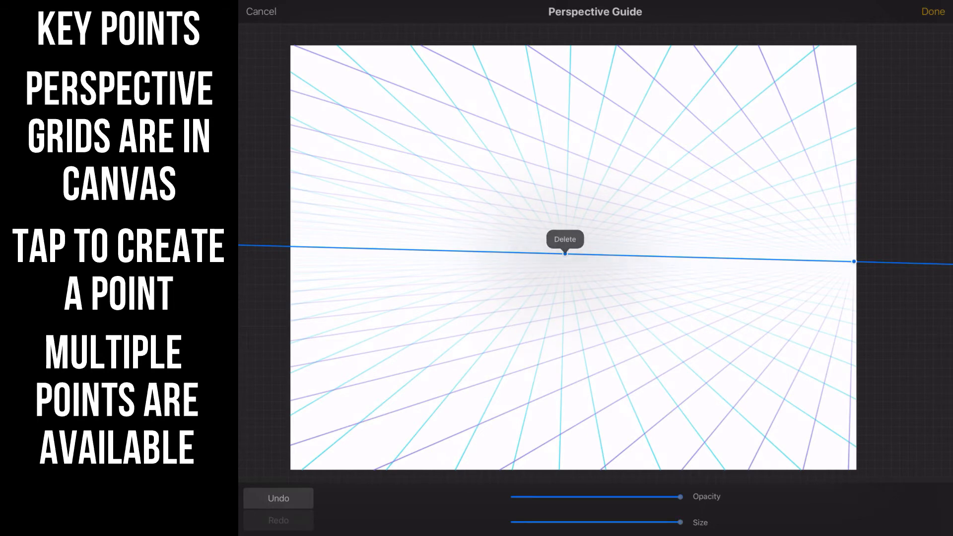
drag(564, 253, 357, 260)
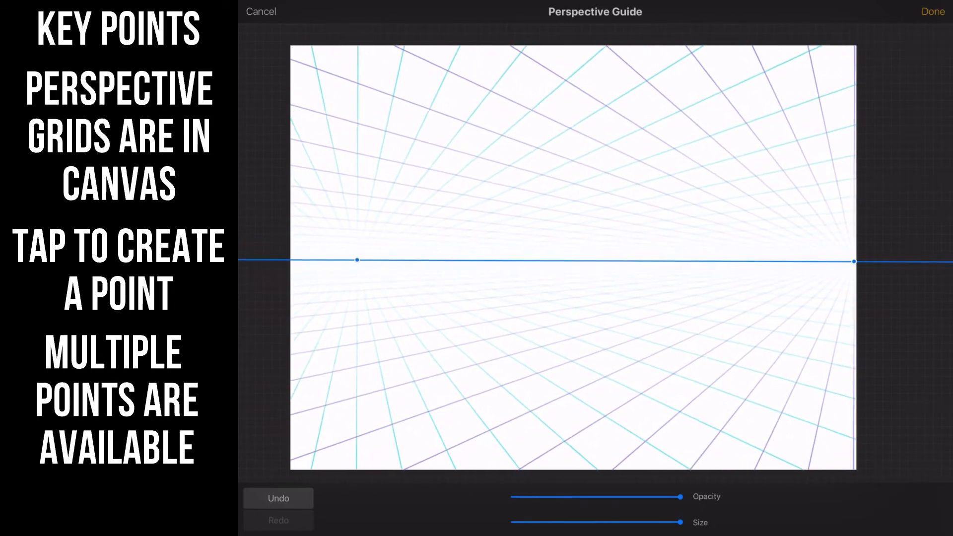
drag(357, 260, 317, 262)
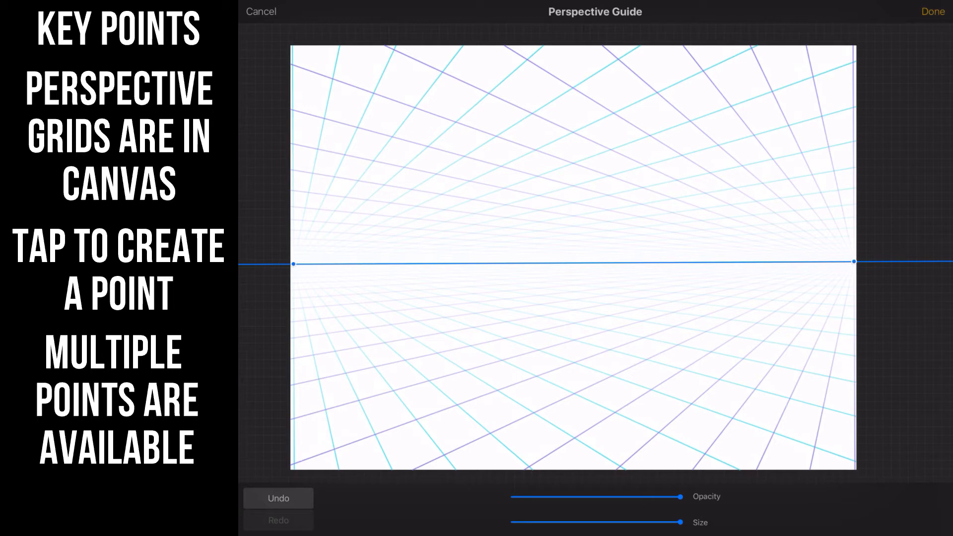
Add a third vanishing point at the top edge, delete it again, and finish editing the guide
click(569, 243)
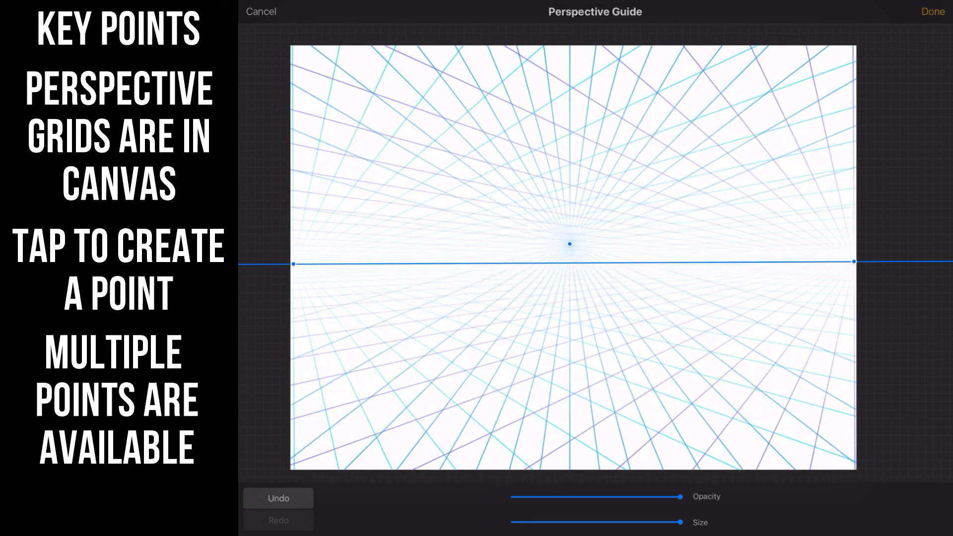
drag(569, 243, 575, 60)
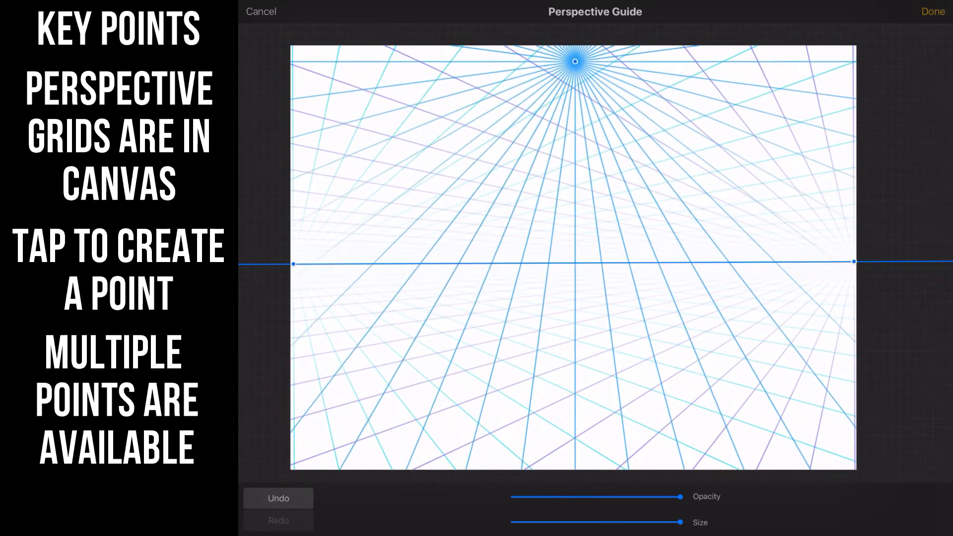
drag(575, 60, 572, 43)
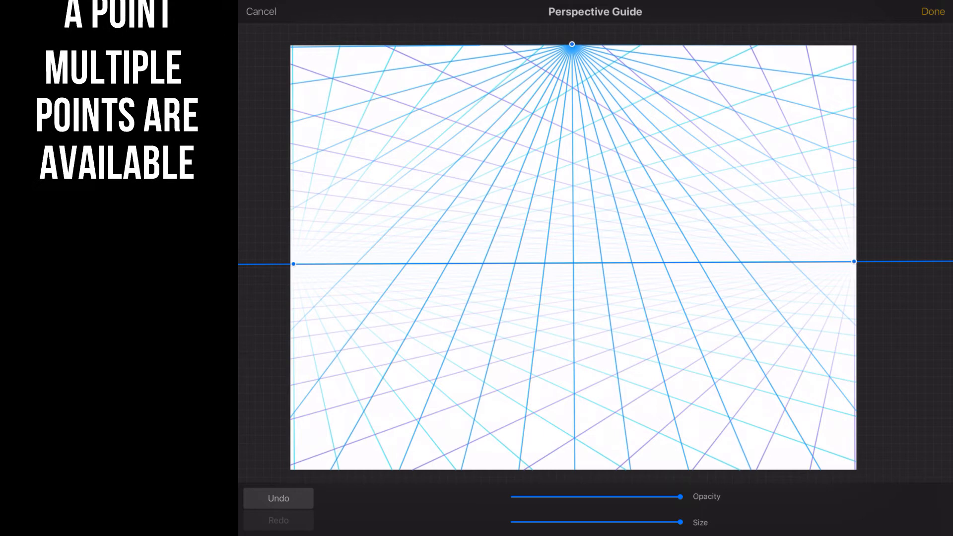
click(572, 42)
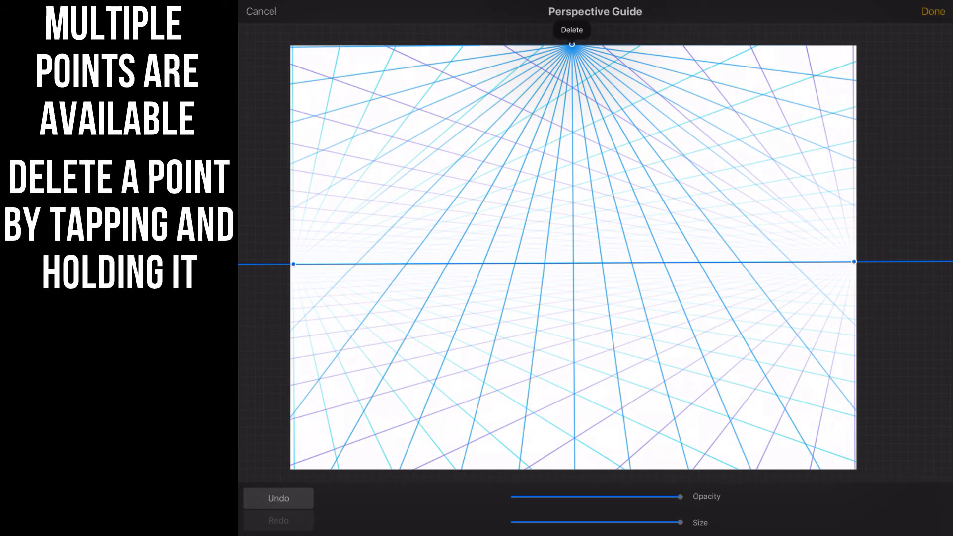
click(570, 28)
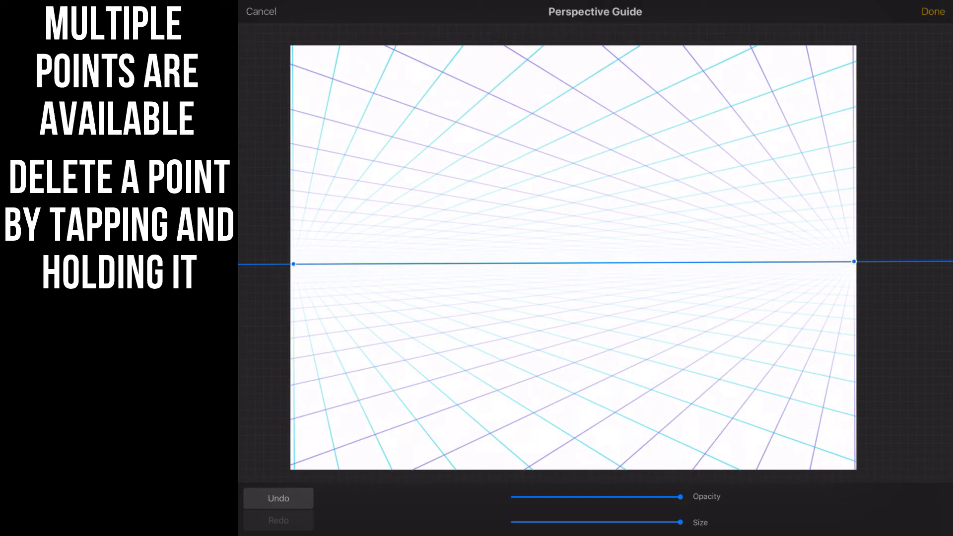
click(932, 11)
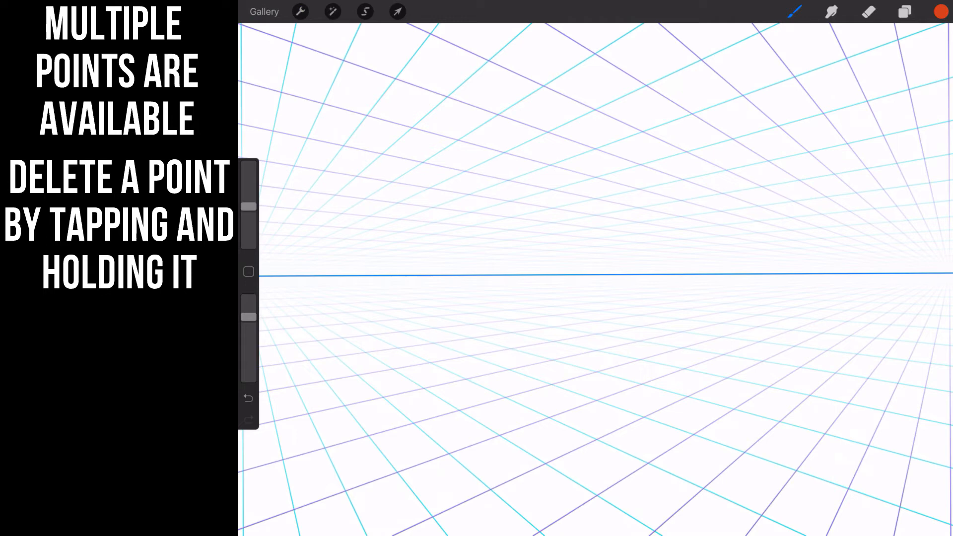
click(299, 12)
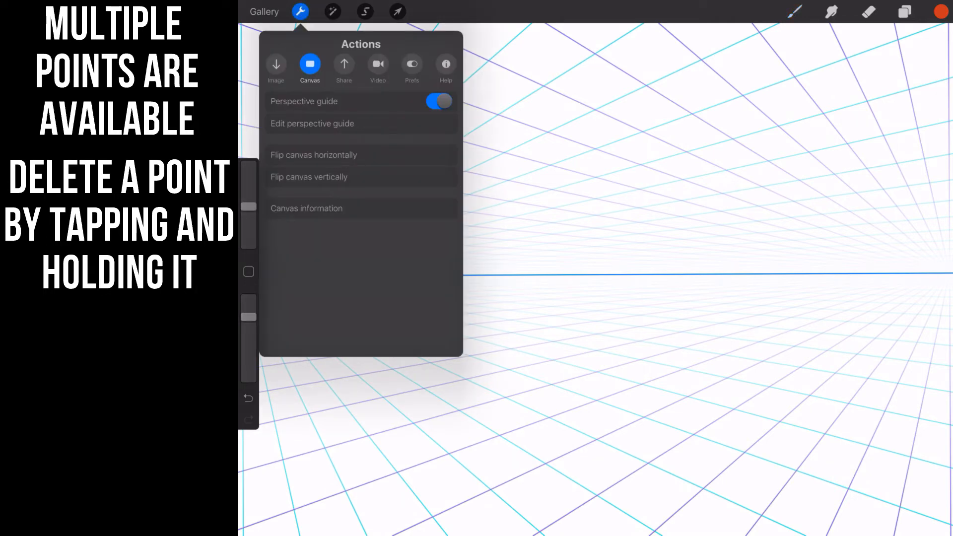
click(437, 101)
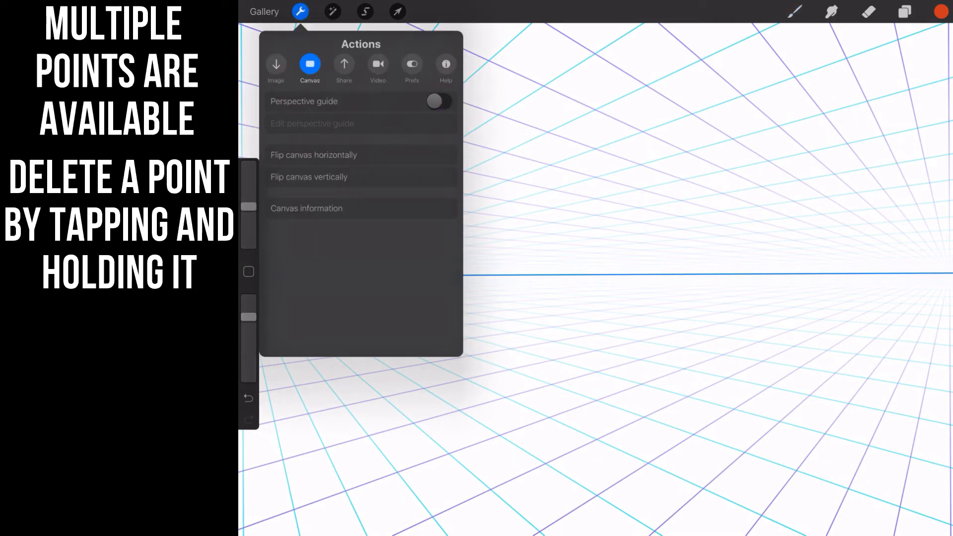
click(298, 11)
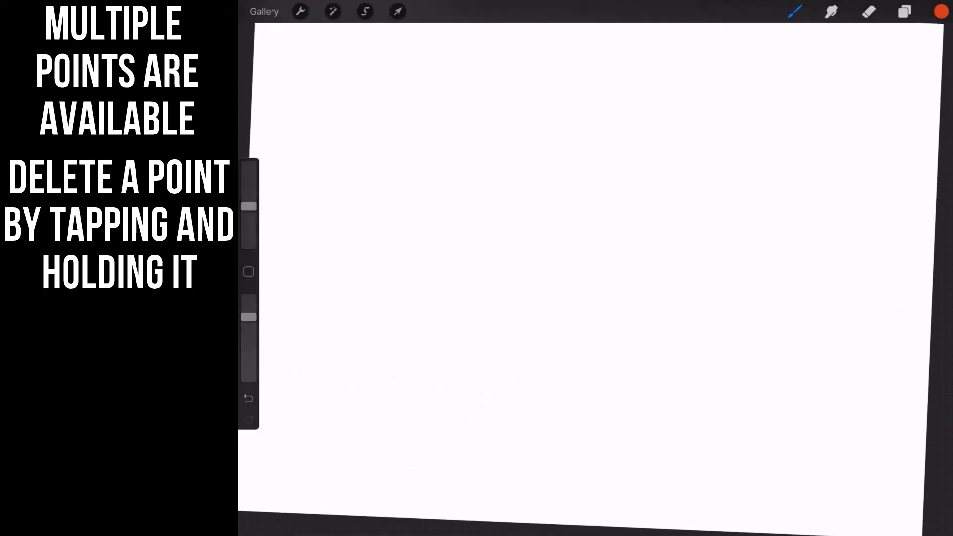
click(299, 11)
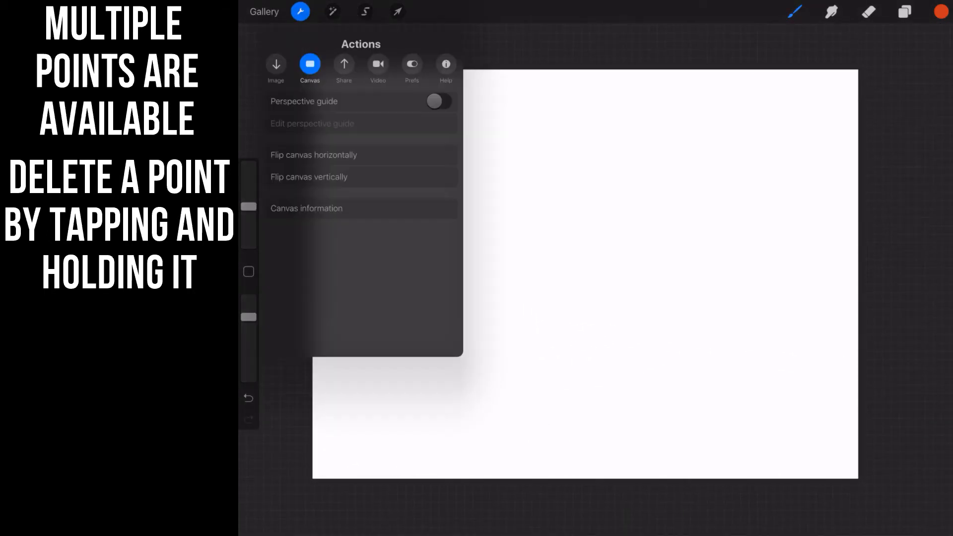
click(438, 102)
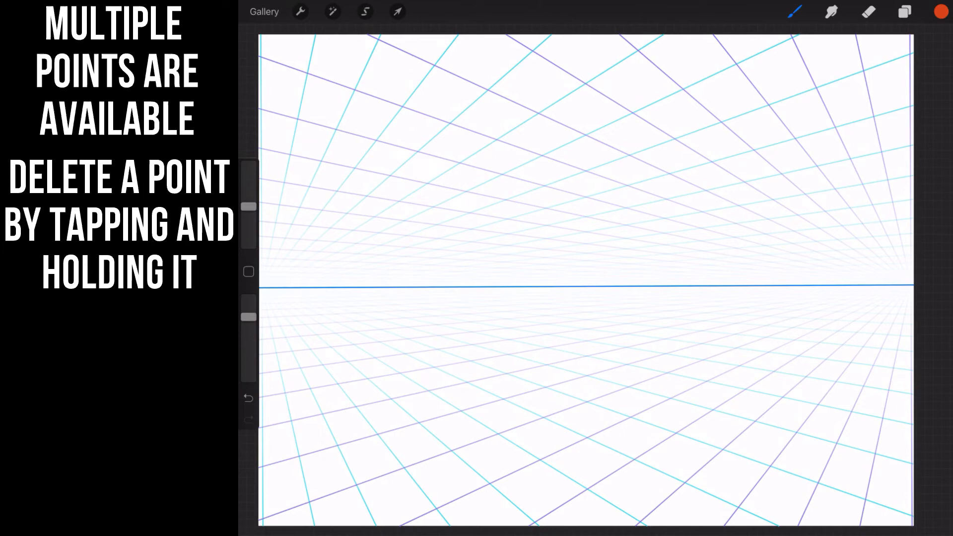
Choose the Technical Pen from the Inking brushes and set the colour to red
click(300, 12)
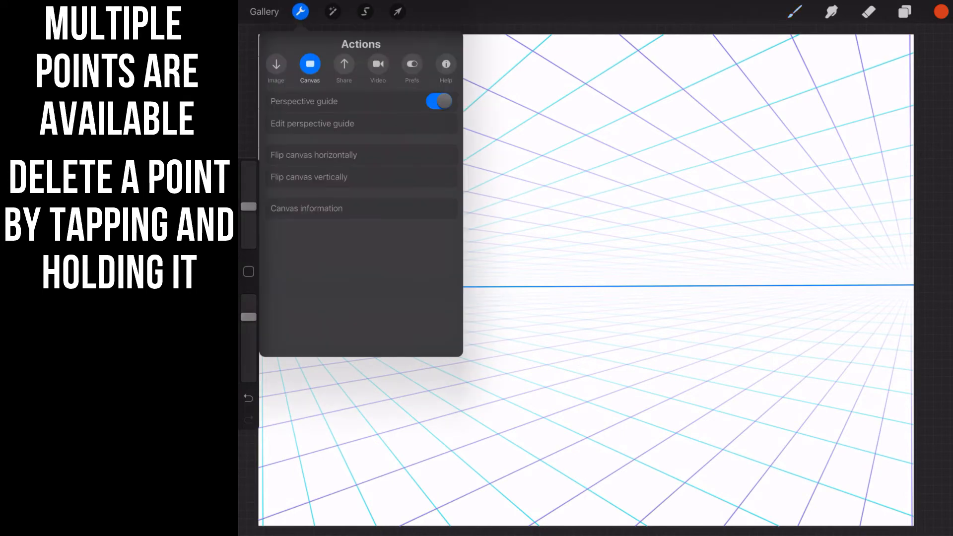
click(300, 11)
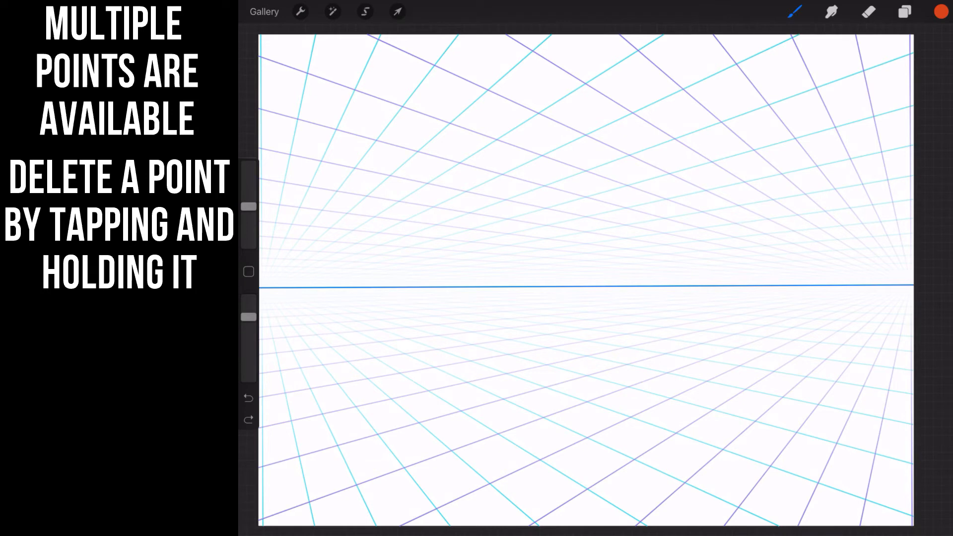
click(793, 12)
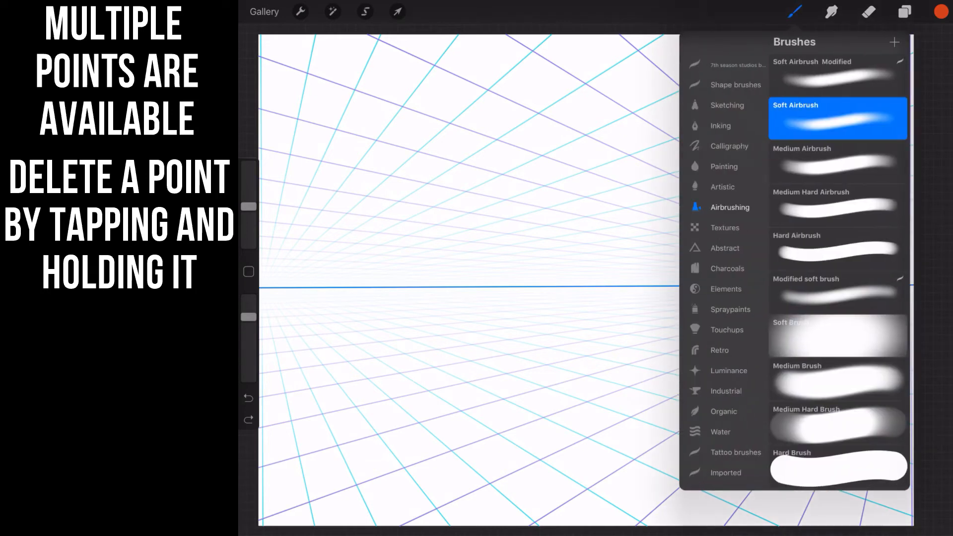
click(720, 126)
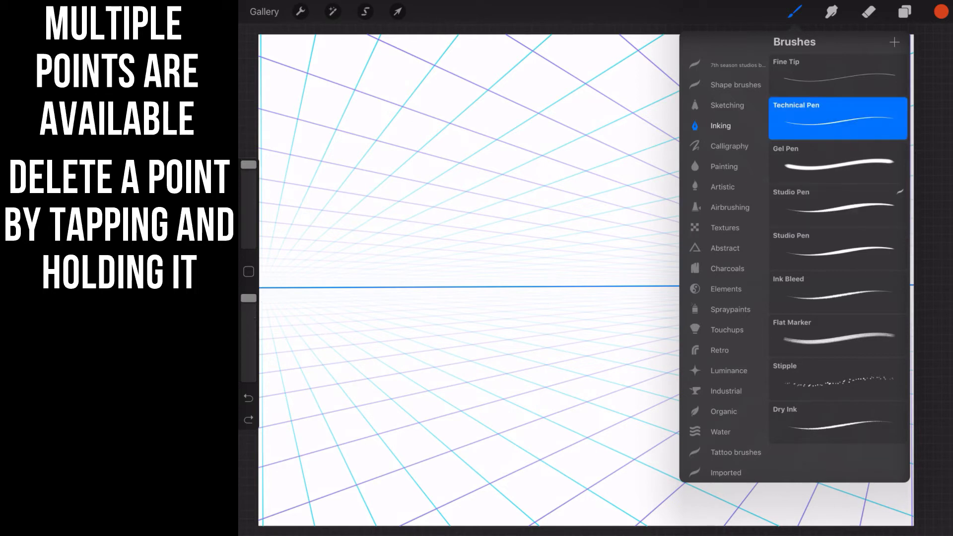
click(940, 11)
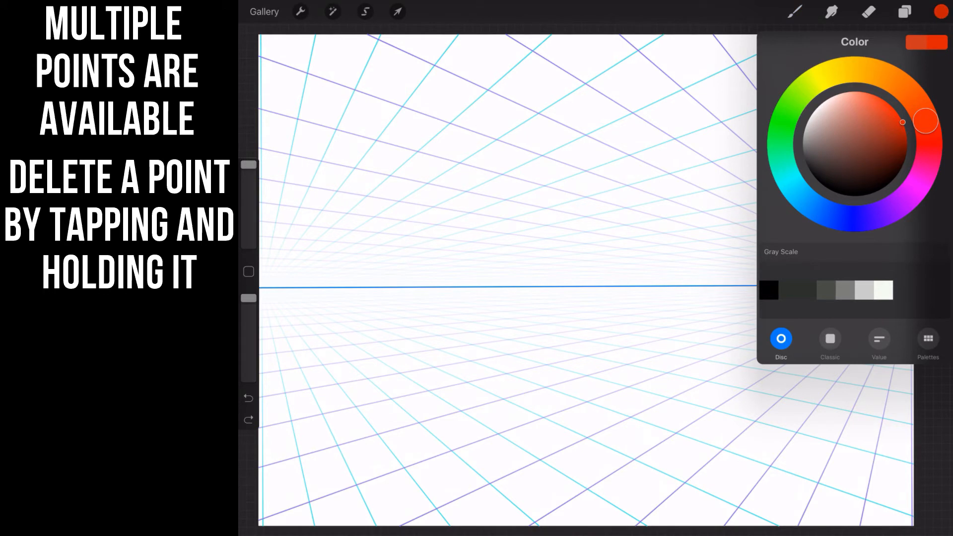
click(300, 12)
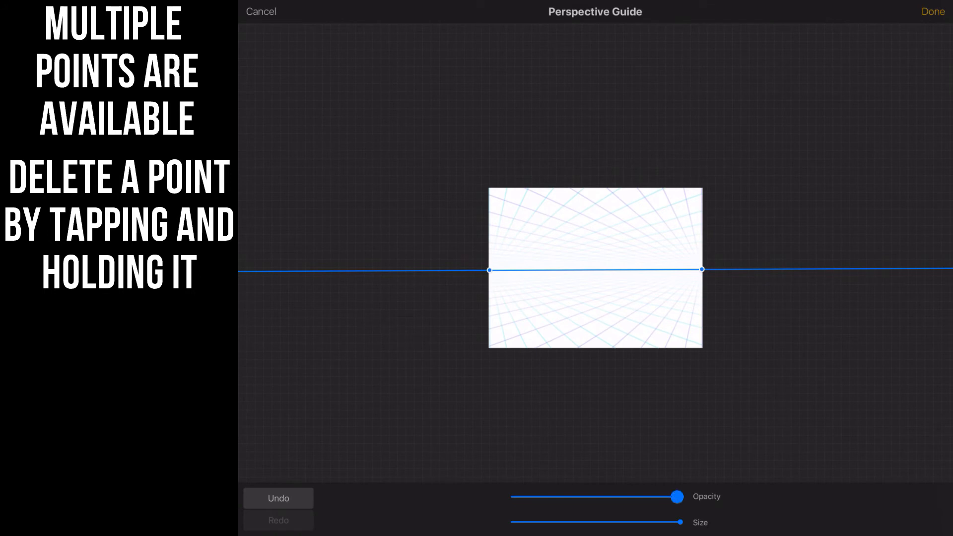
drag(676, 496, 579, 496)
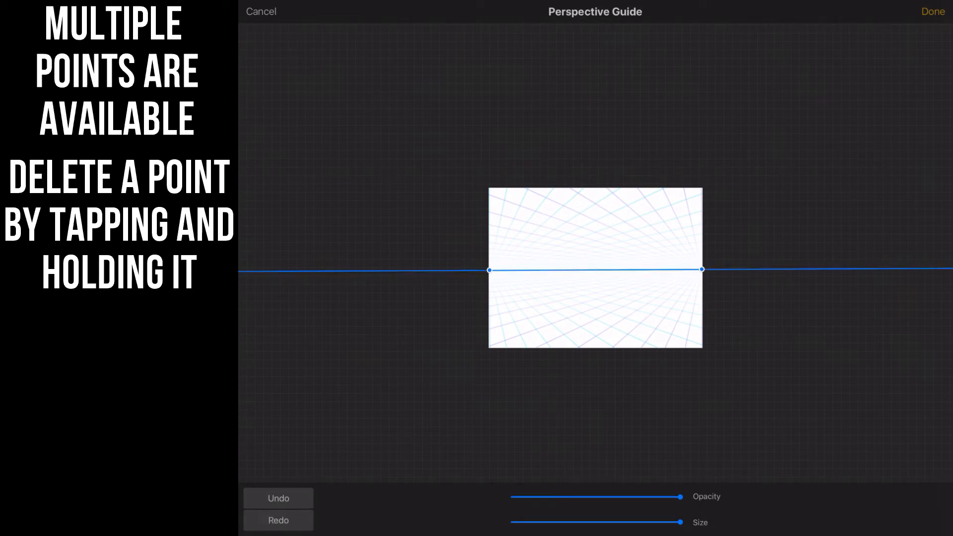
click(931, 11)
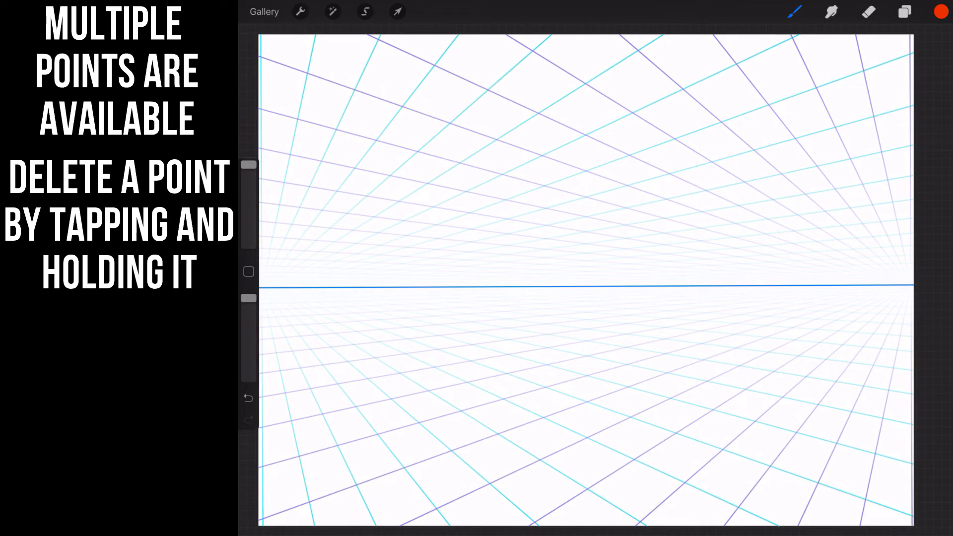
Enable Perspective Assist on Layer 1 from the Layers panel
click(903, 11)
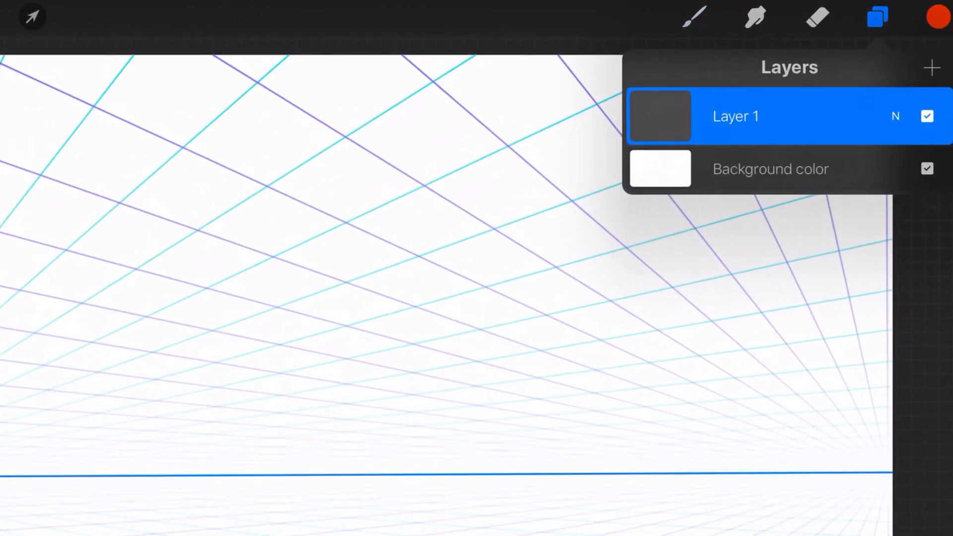
click(736, 116)
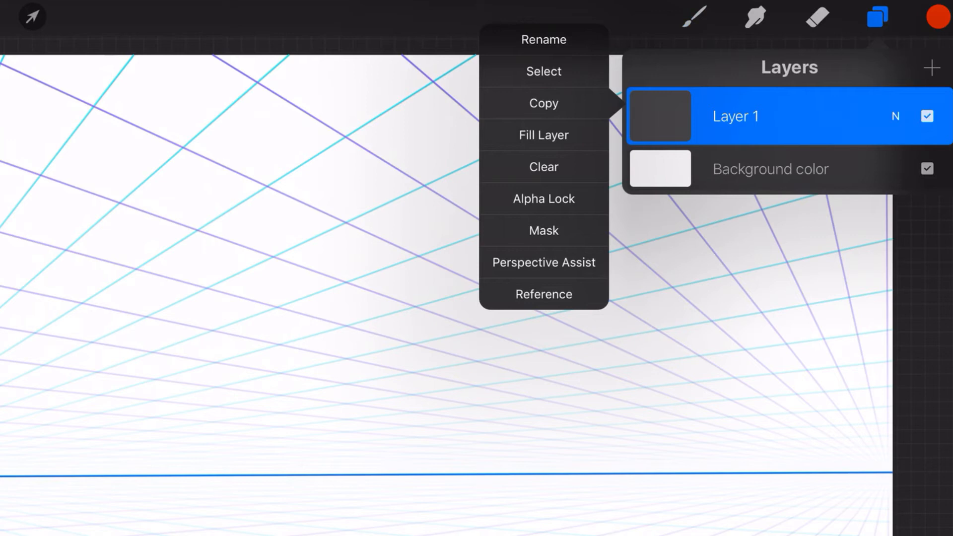
click(543, 262)
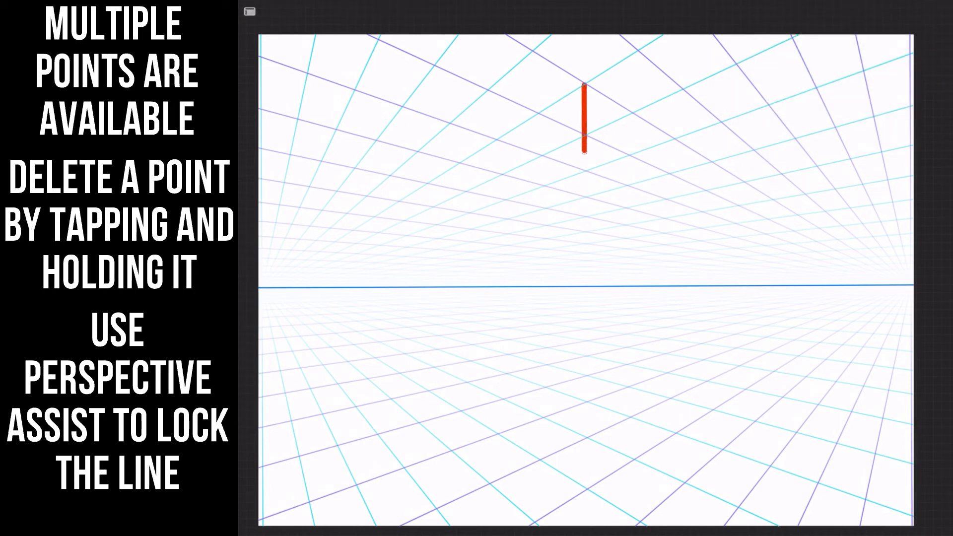
Draw the box's front vertical edge and its lower edge toward the left vanishing point
drag(585, 146, 585, 383)
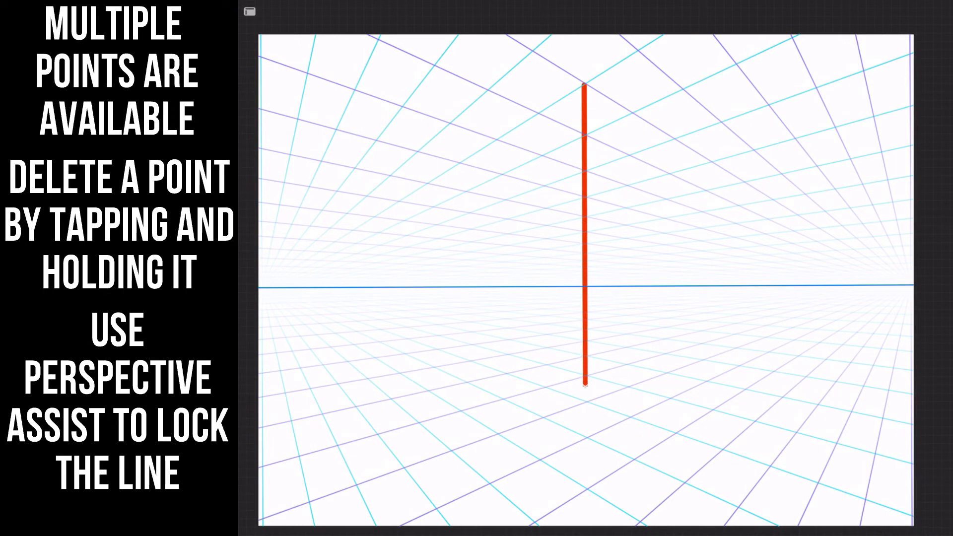
drag(584, 380, 584, 416)
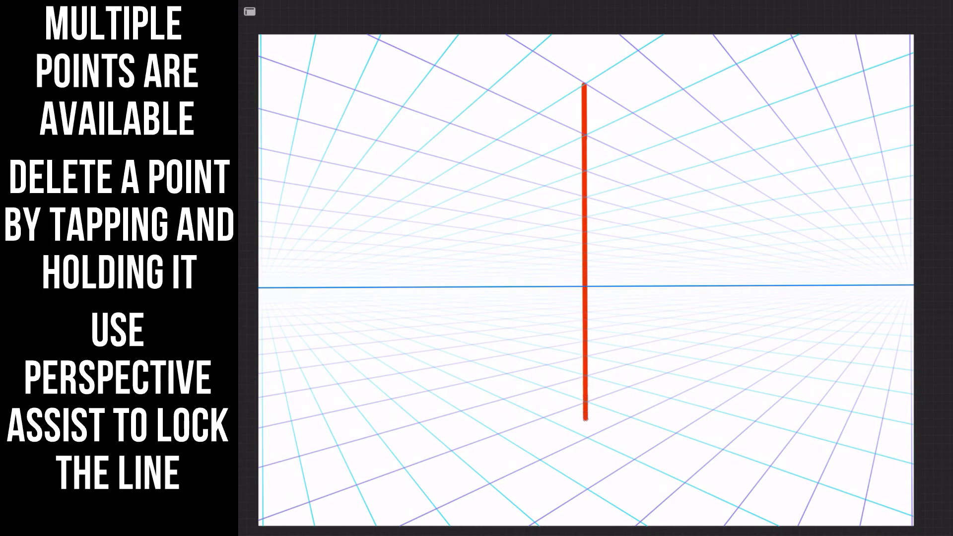
drag(585, 418, 484, 399)
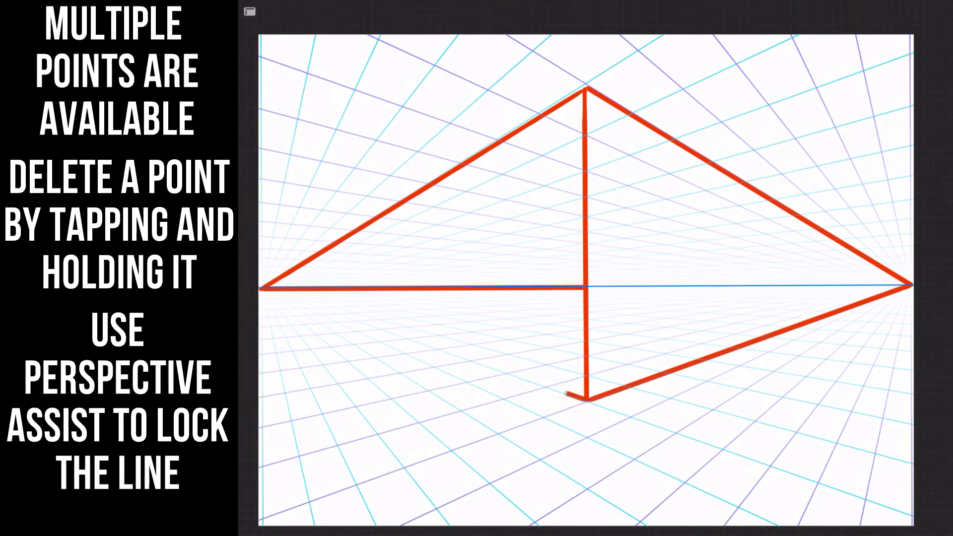
drag(260, 290, 588, 398)
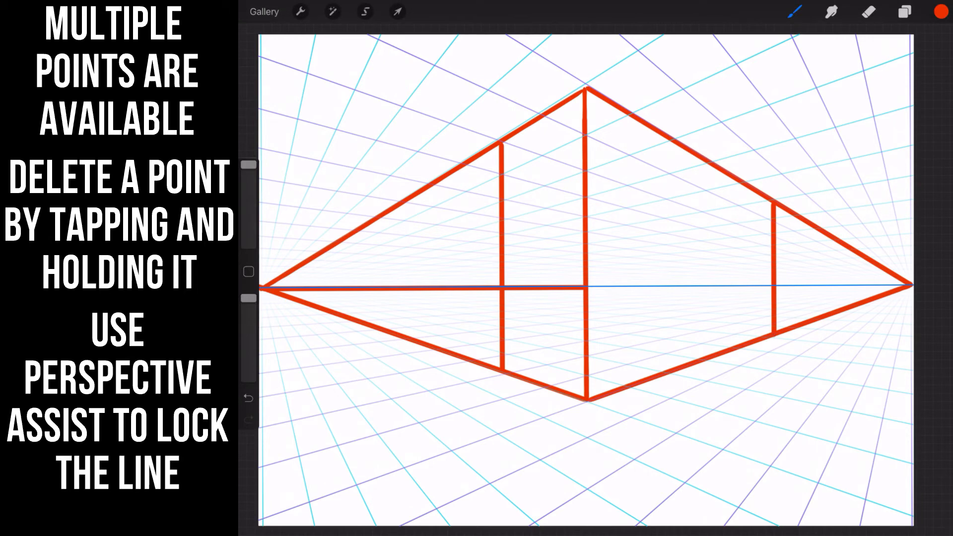
Switch to the Eraser and remove the stray red tail along the horizon near the centre vertical
click(794, 12)
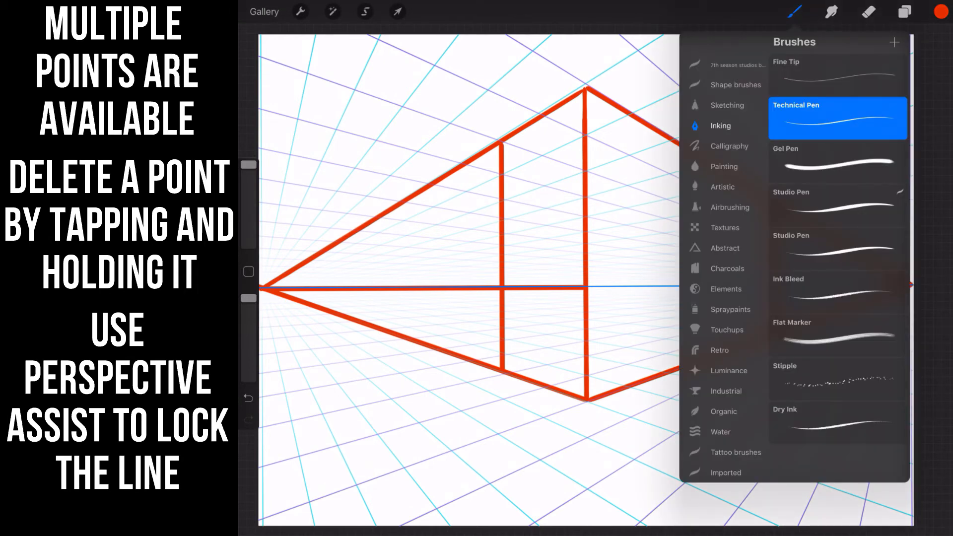
click(794, 11)
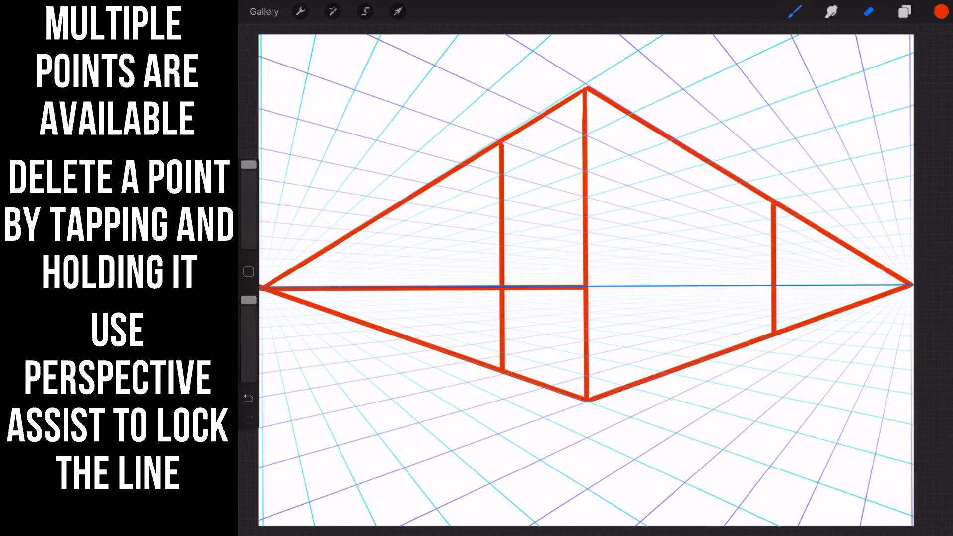
click(795, 12)
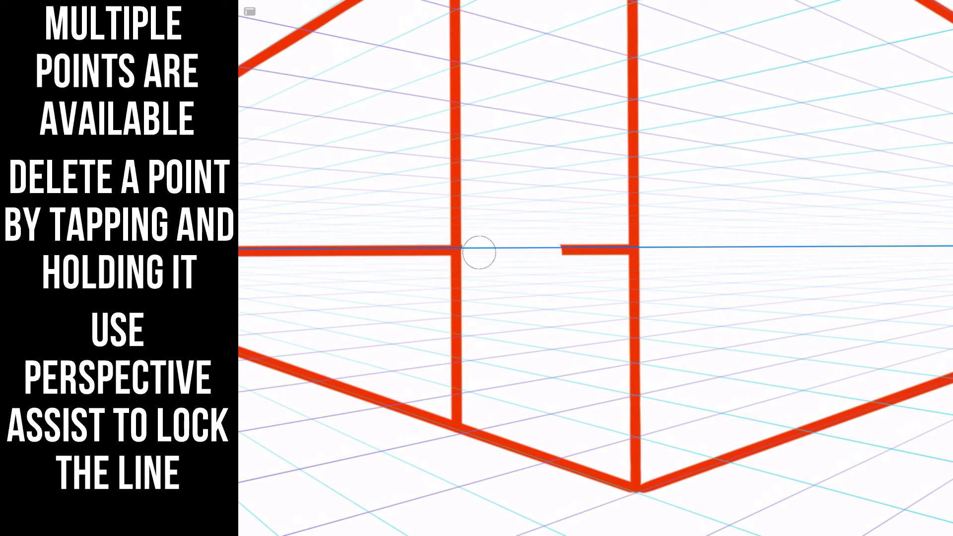
drag(478, 254, 607, 255)
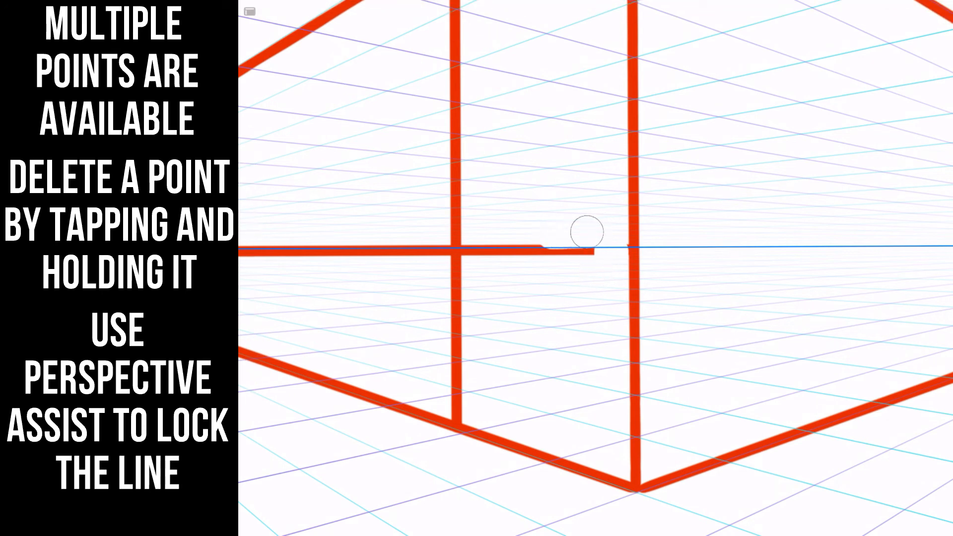
drag(584, 231, 496, 259)
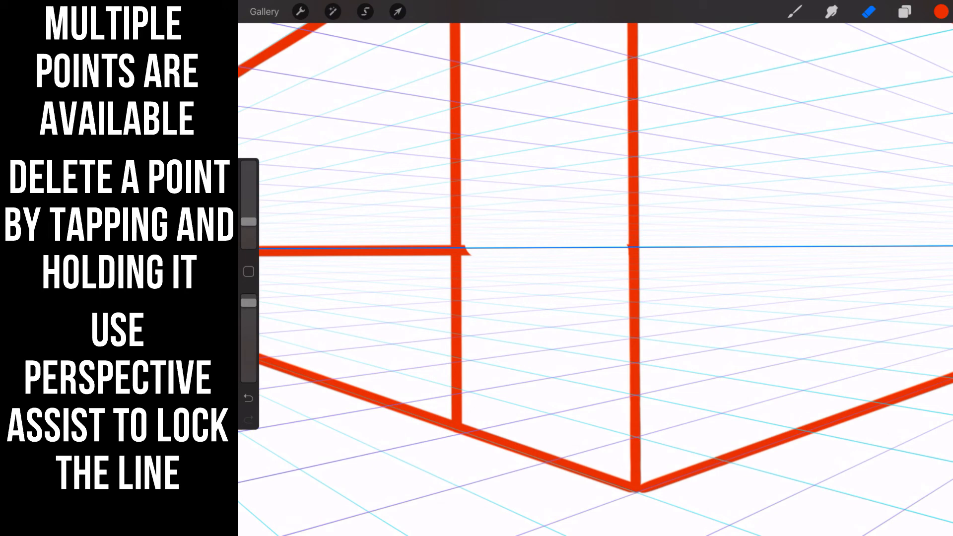
Erase the red line's leftover stub past the left vertical edge so it ends cleanly
click(793, 11)
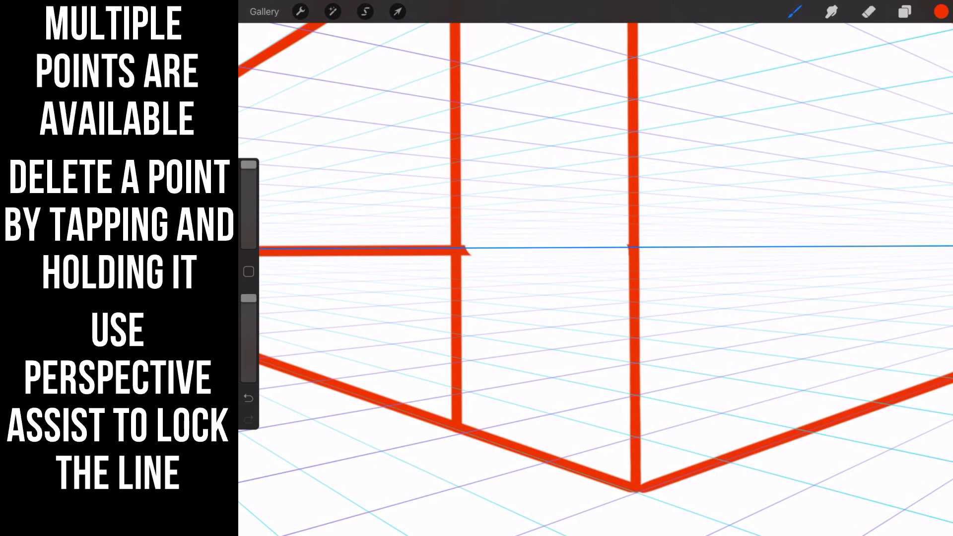
click(794, 11)
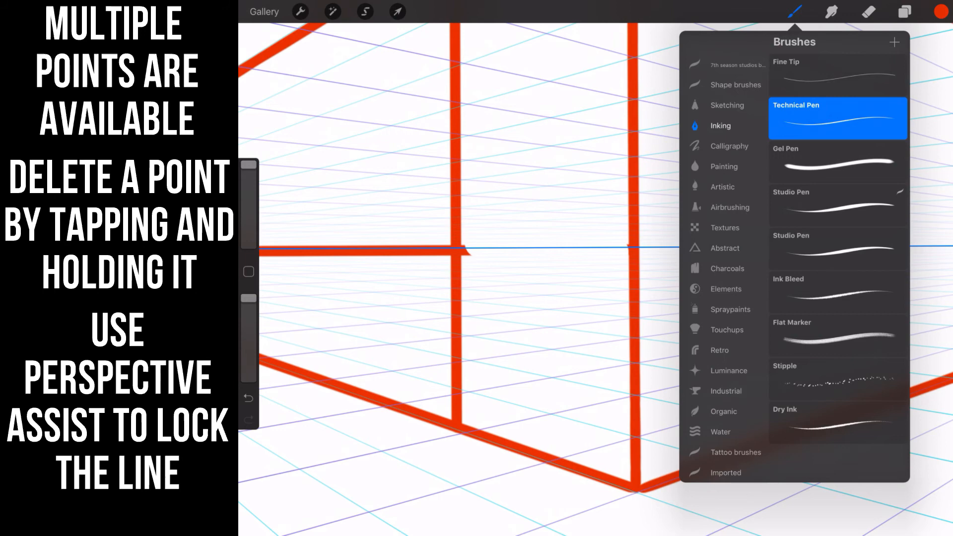
click(903, 11)
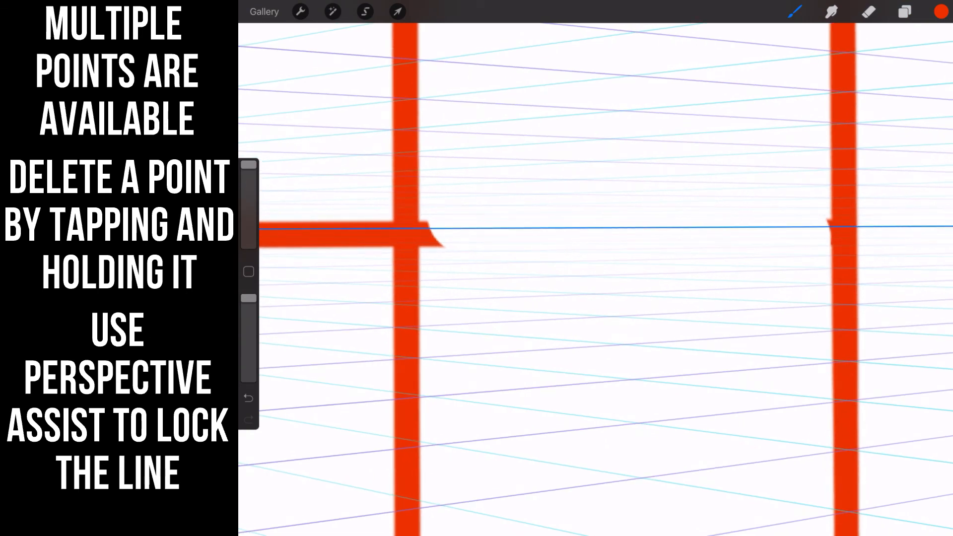
click(478, 235)
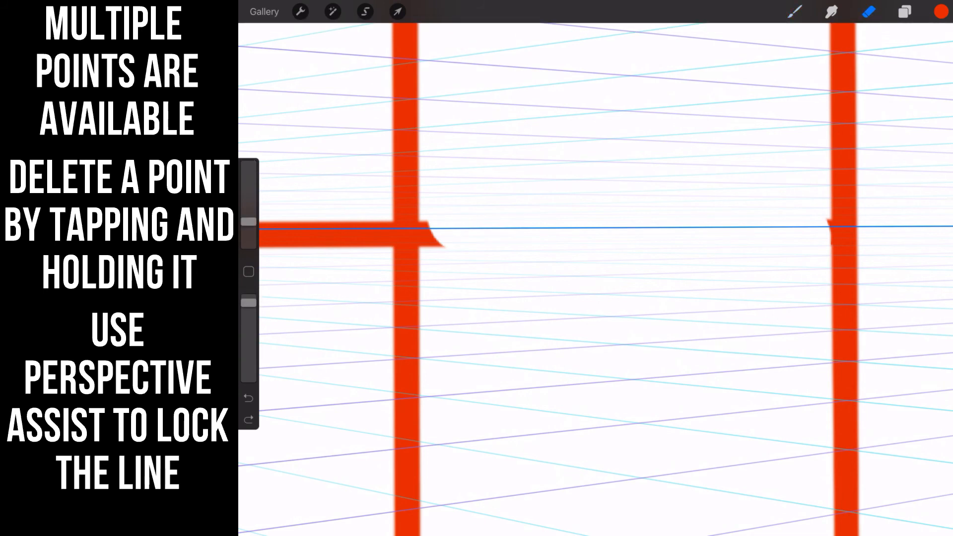
click(461, 217)
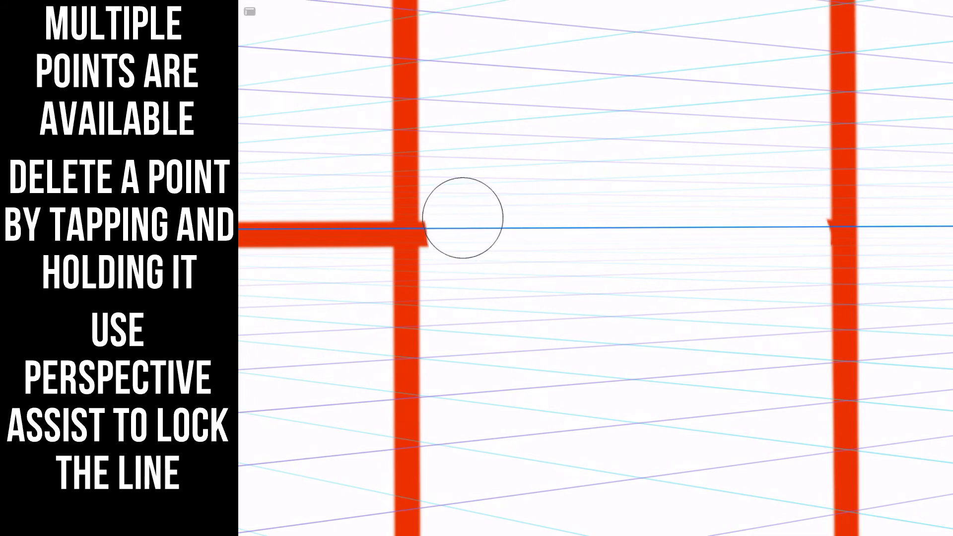
drag(463, 217, 463, 242)
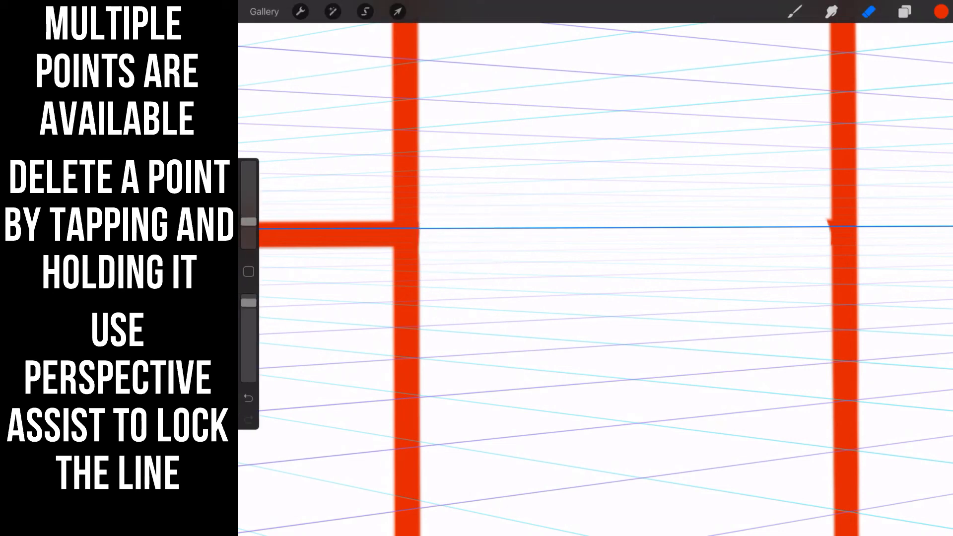
drag(248, 243, 248, 234)
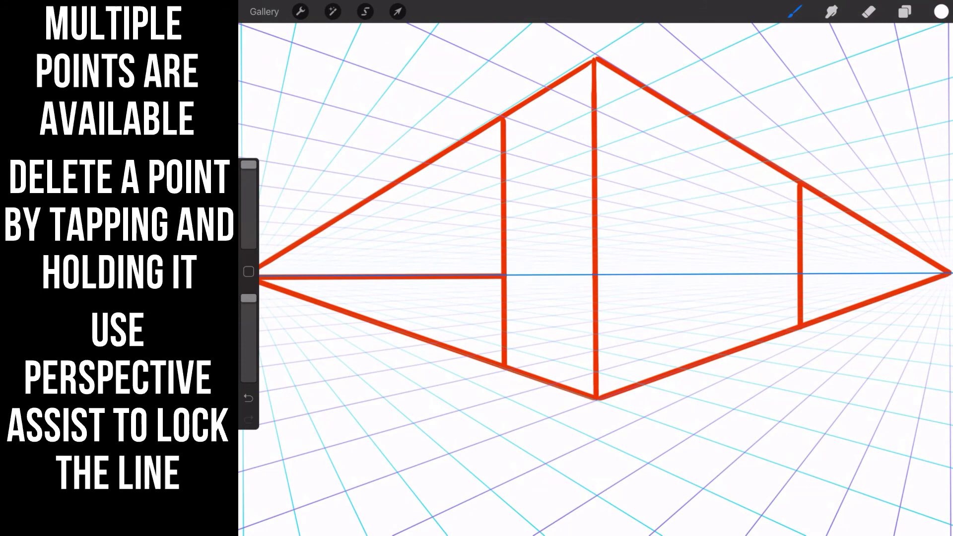
Scribble a red zigzag with the Technical Pen across the box's left face
click(794, 11)
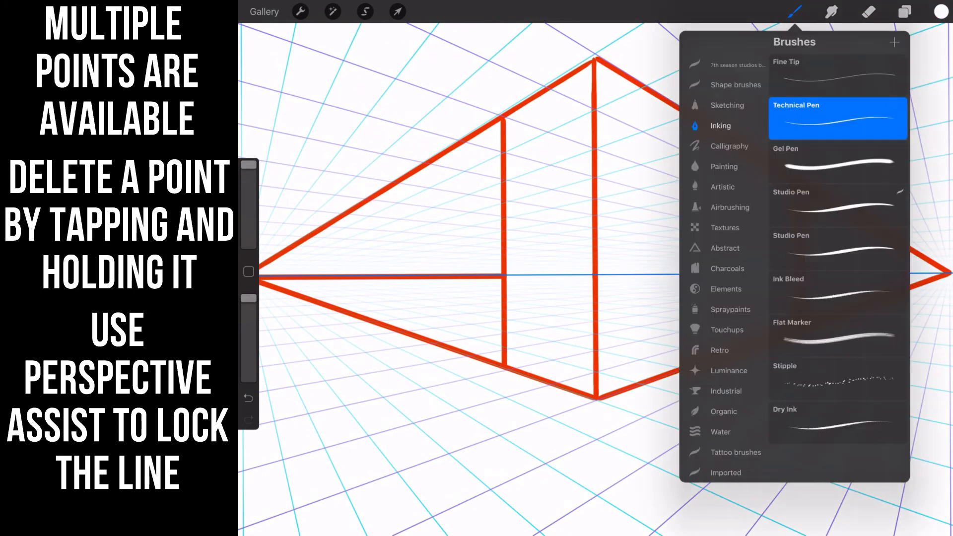
click(794, 11)
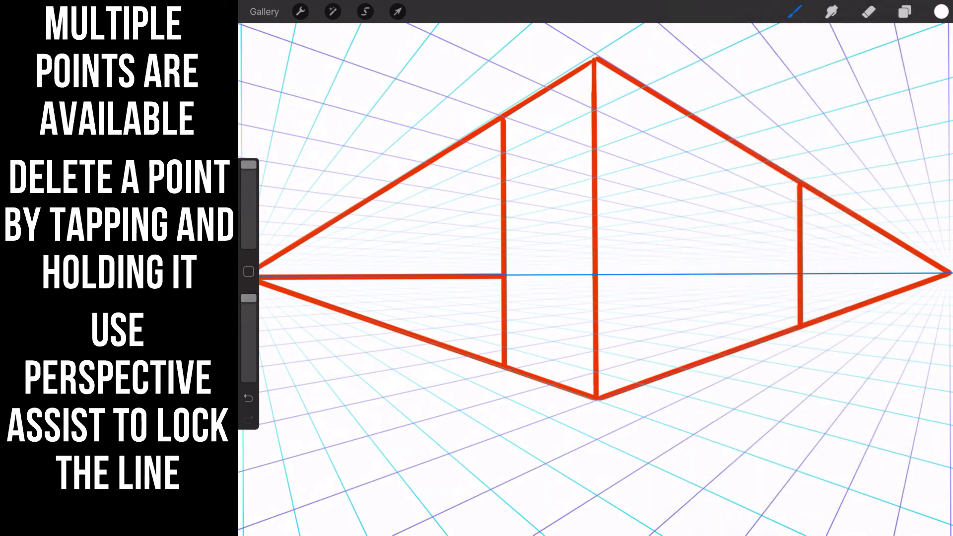
click(941, 11)
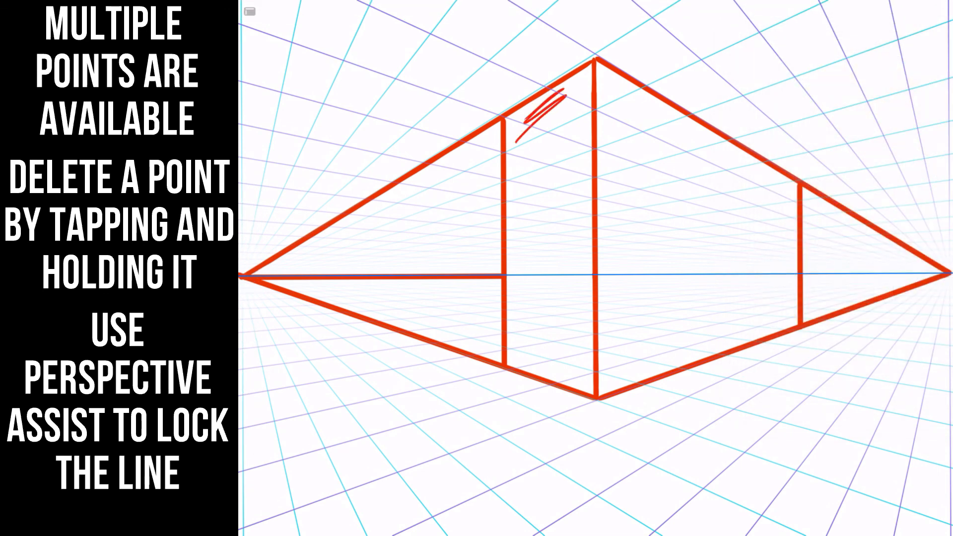
drag(550, 97, 550, 328)
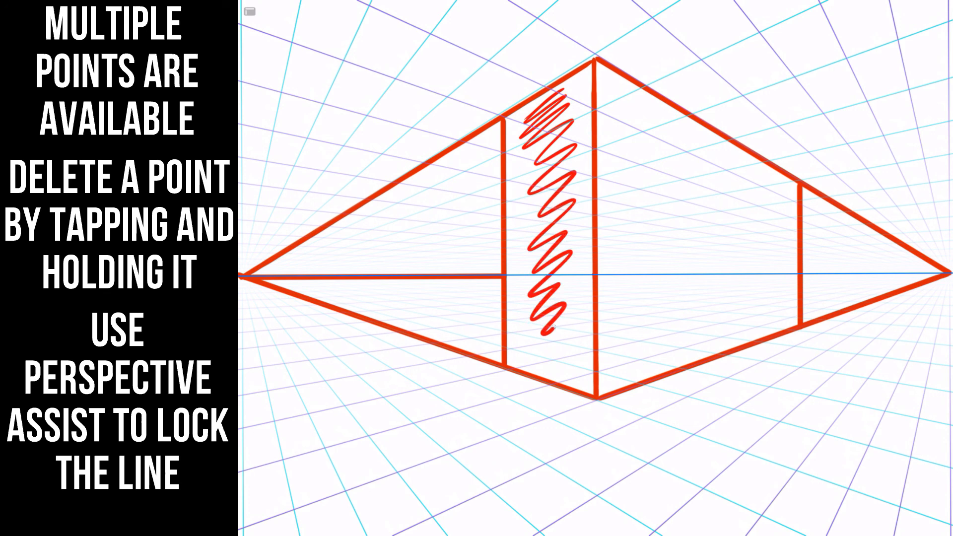